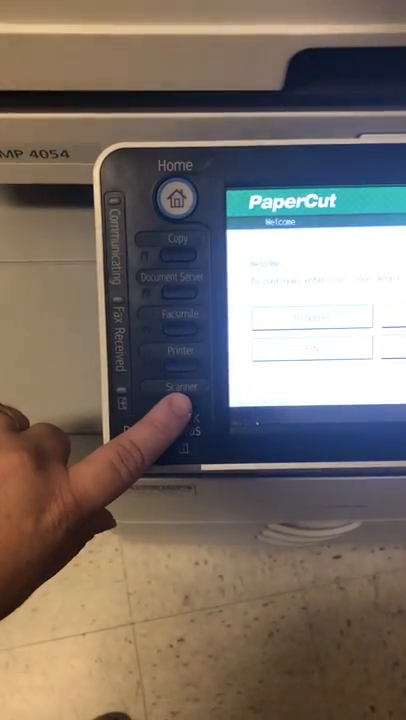
# - Leave the PaperCut welcome screen and open the copier's Scanner function
pyautogui.click(178, 385)
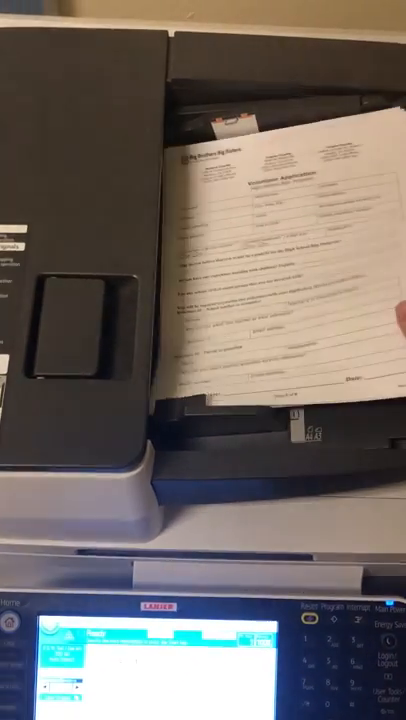
# - Load the application form face up in the document feeder, guides adjusted
pyautogui.click(178, 400)
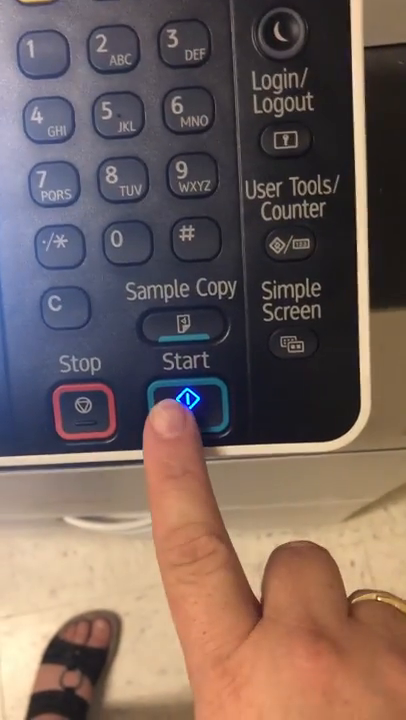
# - Start scanning the five-page application form from the feeder
pyautogui.click(185, 405)
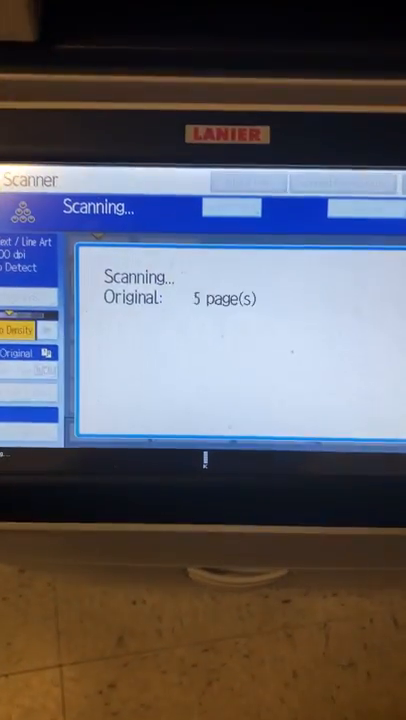